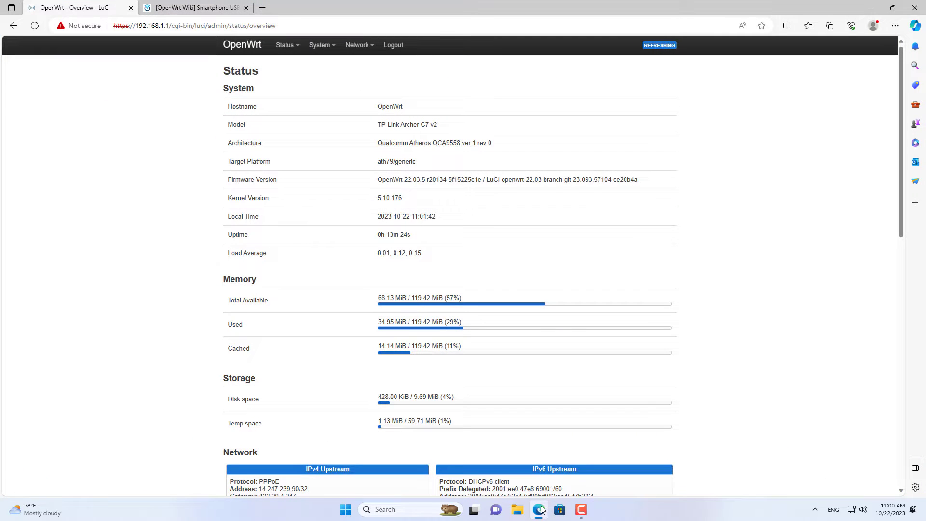
Step: Review the lan, wan, wan_6 and wan6 interfaces, then switch to the USB tethering wiki guide
{"action": "double_click", "coordinate": [390, 106]}
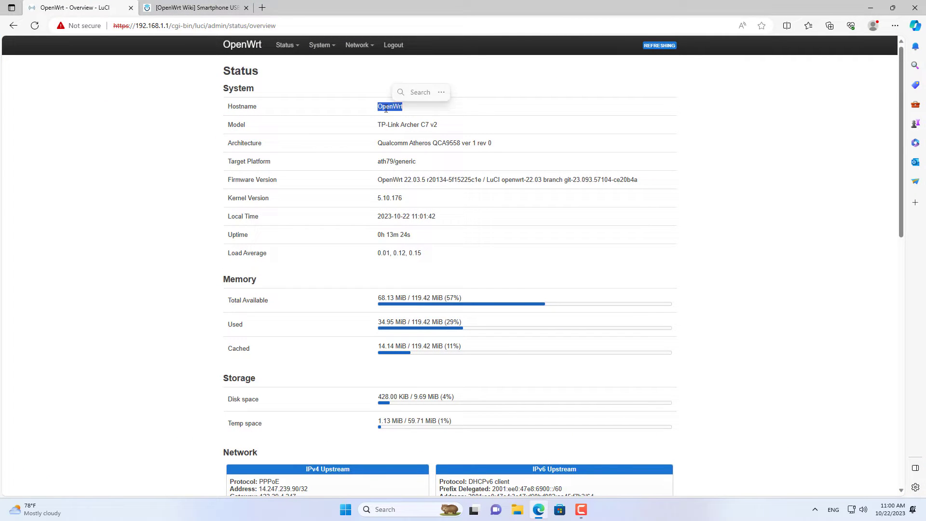
{"action": "left_click", "coordinate": [357, 45]}
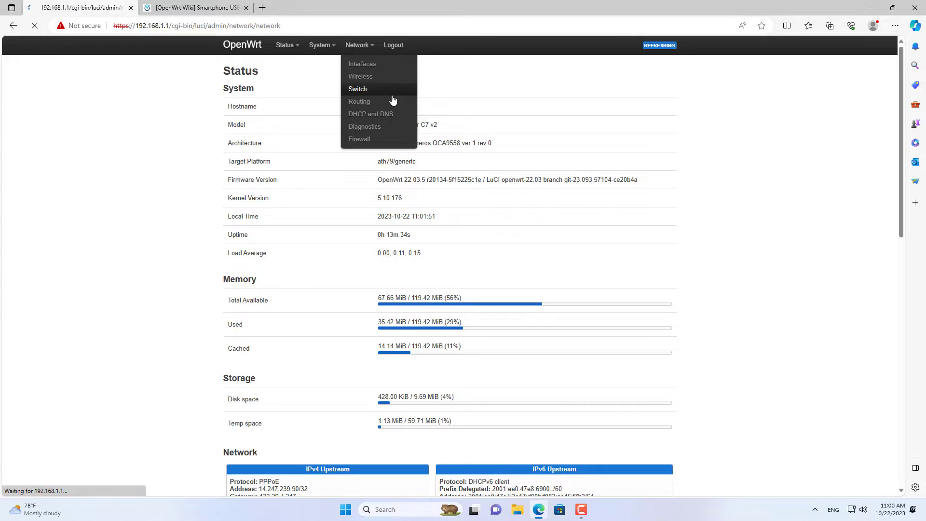
{"action": "left_click", "coordinate": [362, 63]}
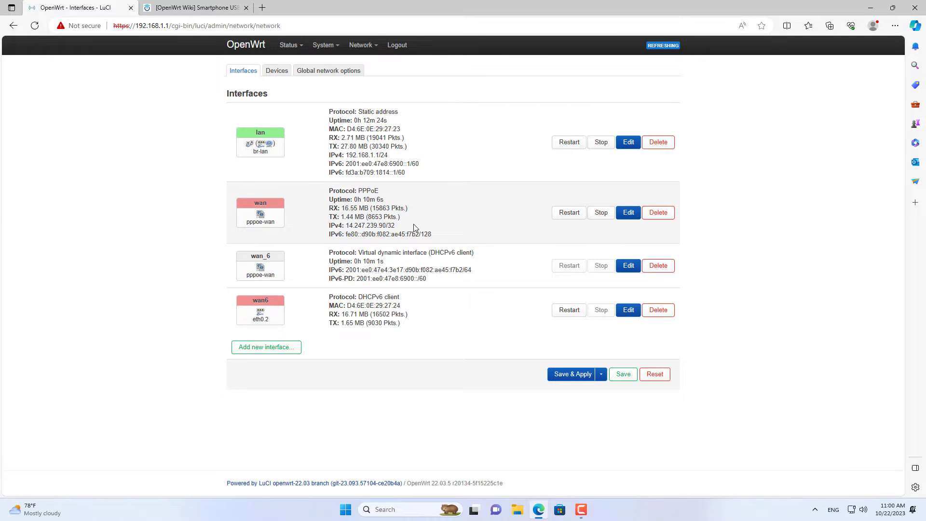
{"action": "left_click", "coordinate": [289, 45]}
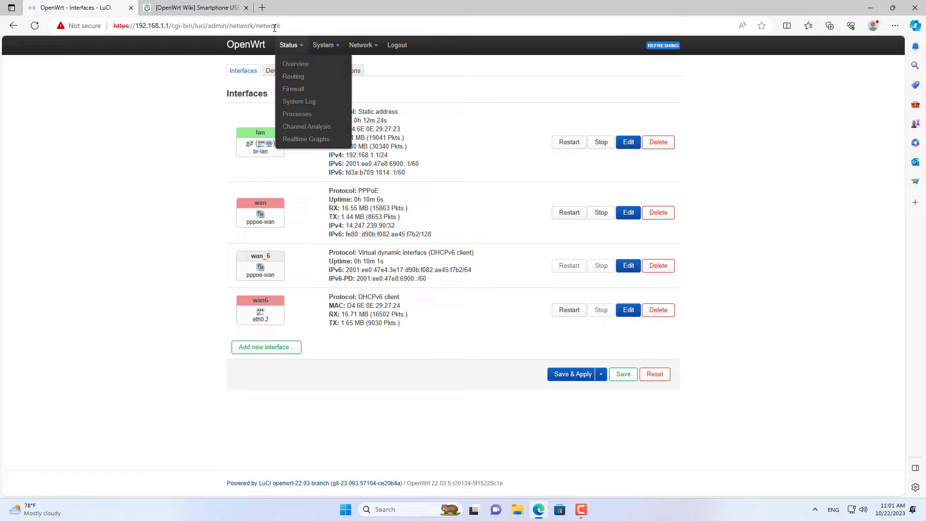
{"action": "left_click", "coordinate": [195, 8]}
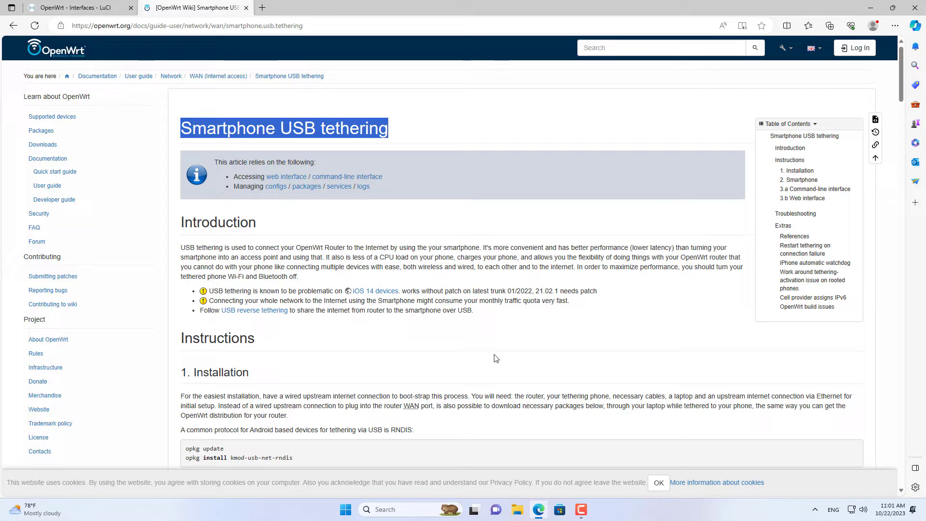
Step: Scroll through the tethering guide's introduction
{"action": "scroll", "scroll_direction": "down", "scroll_amount": 3}
{"action": "type", "text": "puTTY"}
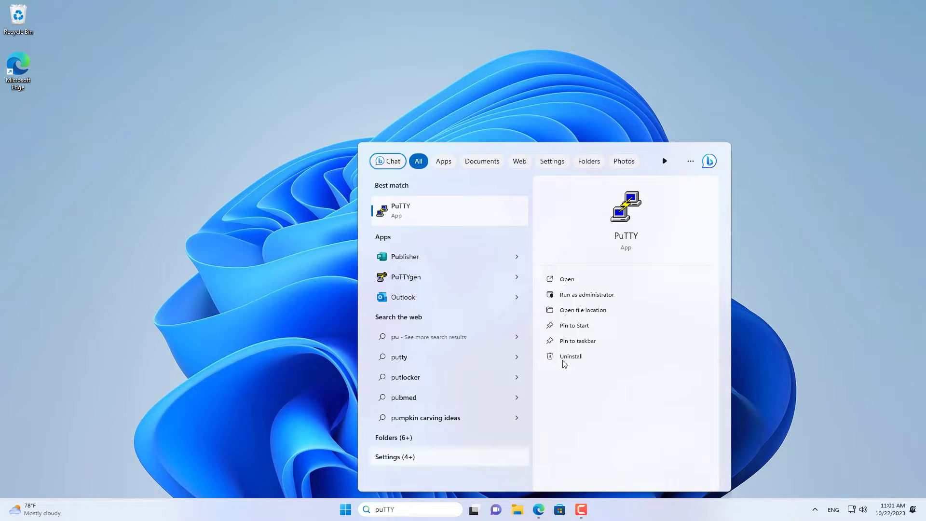
Step: Connect PuTTY to 192.168.1.1, accept the host key and log in as root
{"action": "left_click", "coordinate": [566, 279]}
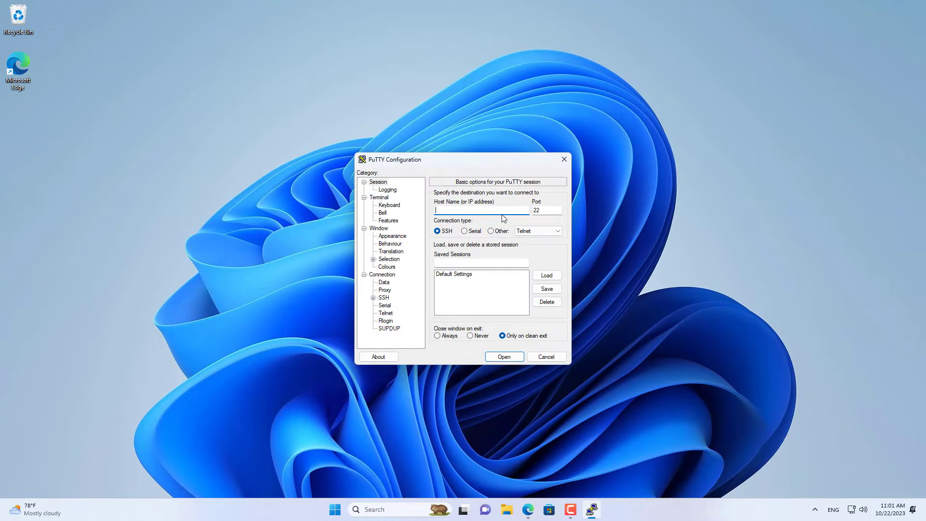
{"action": "type", "text": "192.168.1.1"}
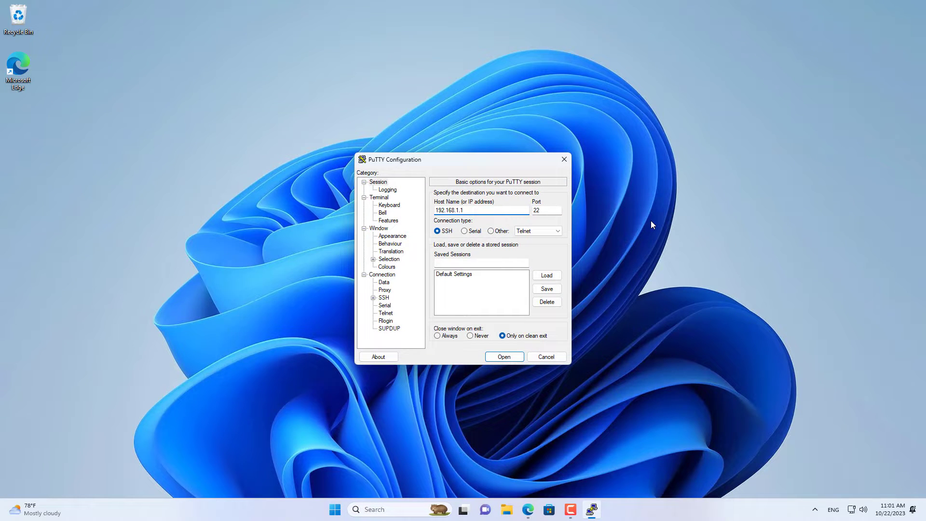
{"action": "left_click", "coordinate": [503, 357]}
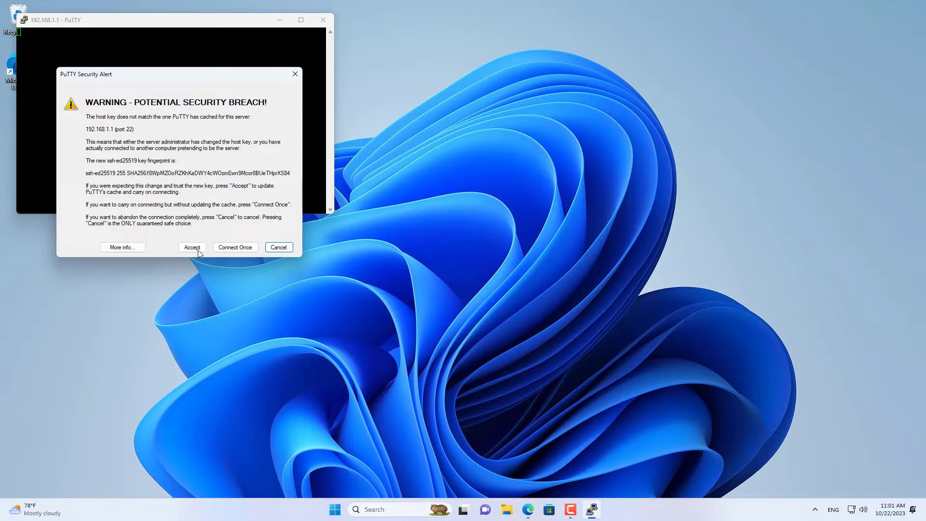
{"action": "left_click", "coordinate": [192, 248]}
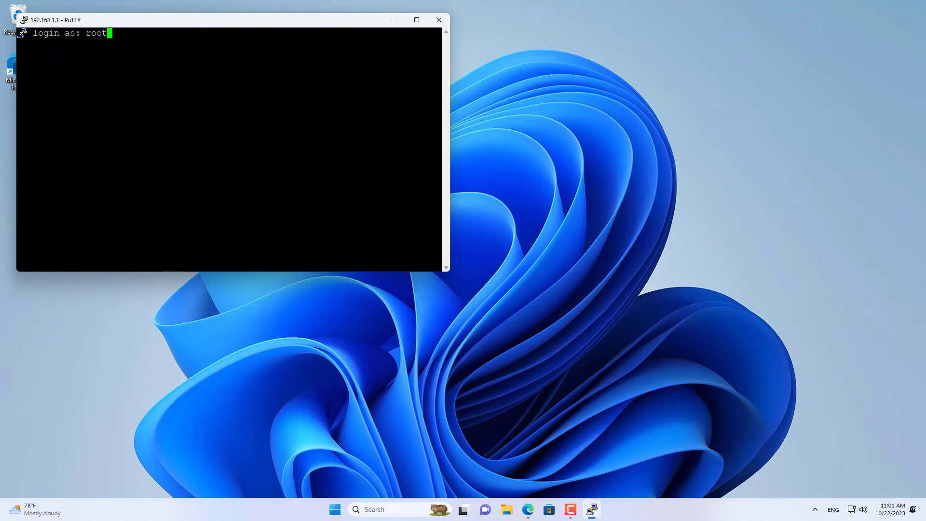
{"action": "key", "text": "Enter"}
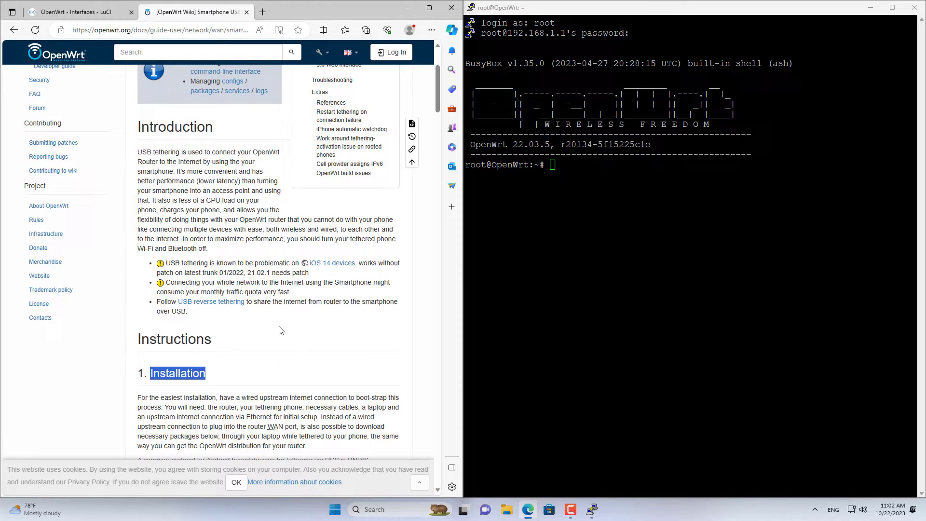
Step: Refresh opkg package lists and install kmod-usb-net-rndis on the router
{"action": "scroll", "scroll_direction": "down", "scroll_amount": 3}
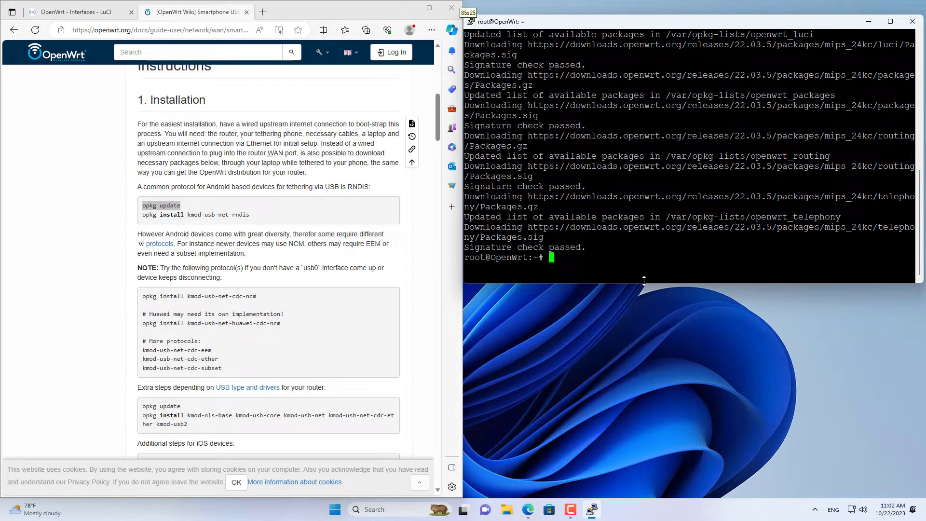
{"action": "type", "text": "c"}
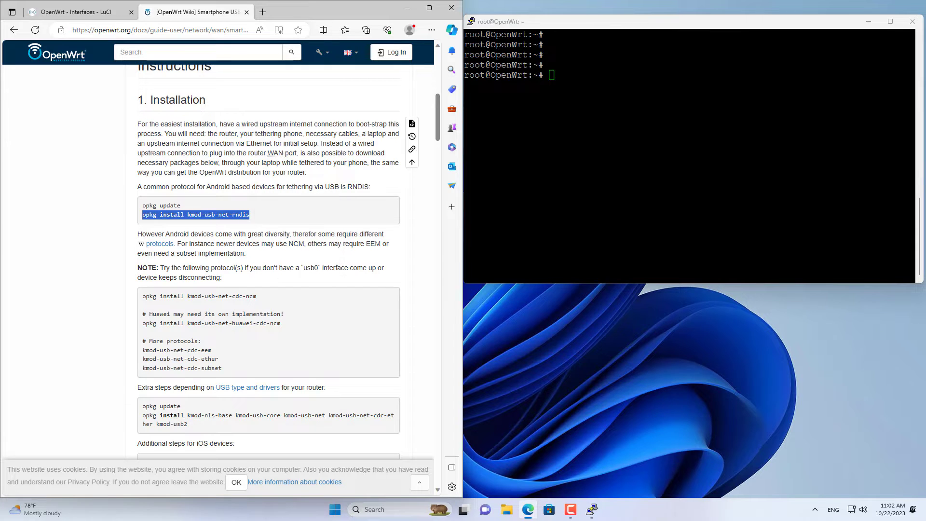
{"action": "type", "text": "opkg install kmod-usb-net-rndis"}
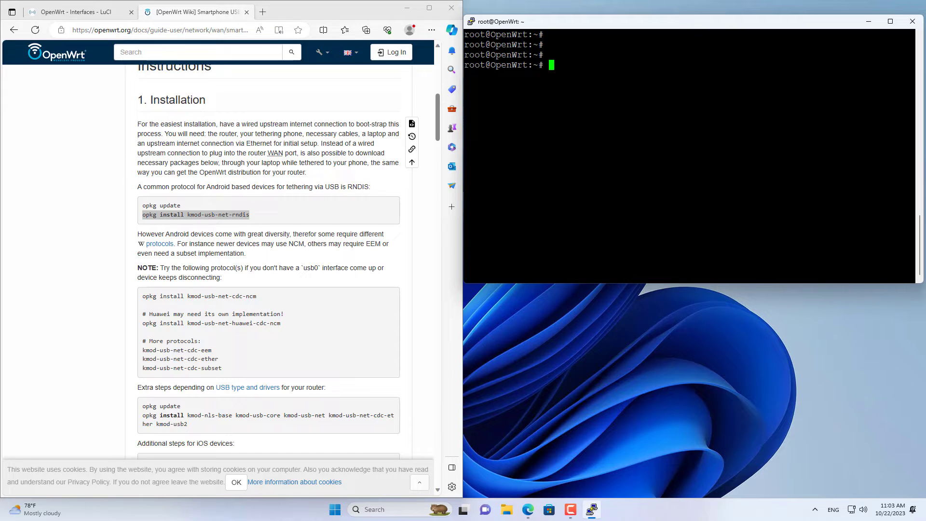
Step: Run 'opkg update' and copy the iOS package install command from the wiki
{"action": "scroll", "scroll_direction": "down", "scroll_amount": 3}
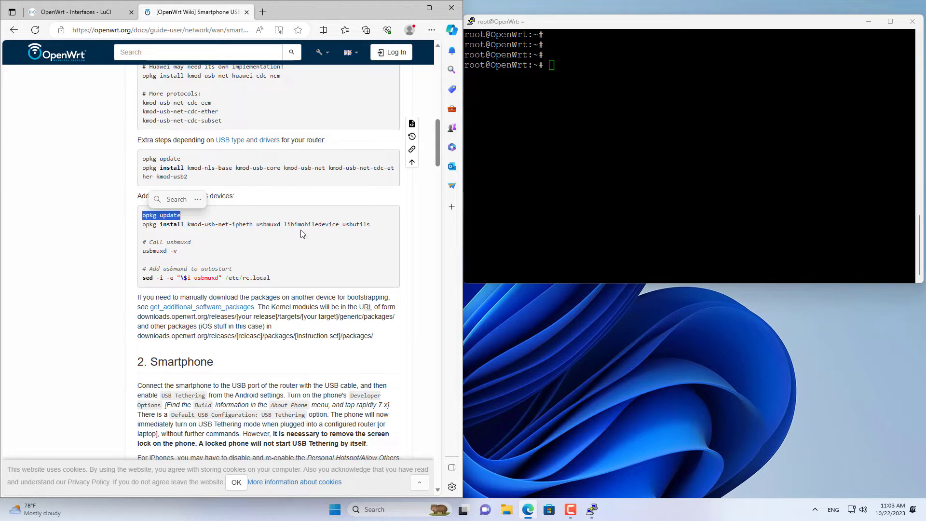
{"action": "type", "text": "opkg update"}
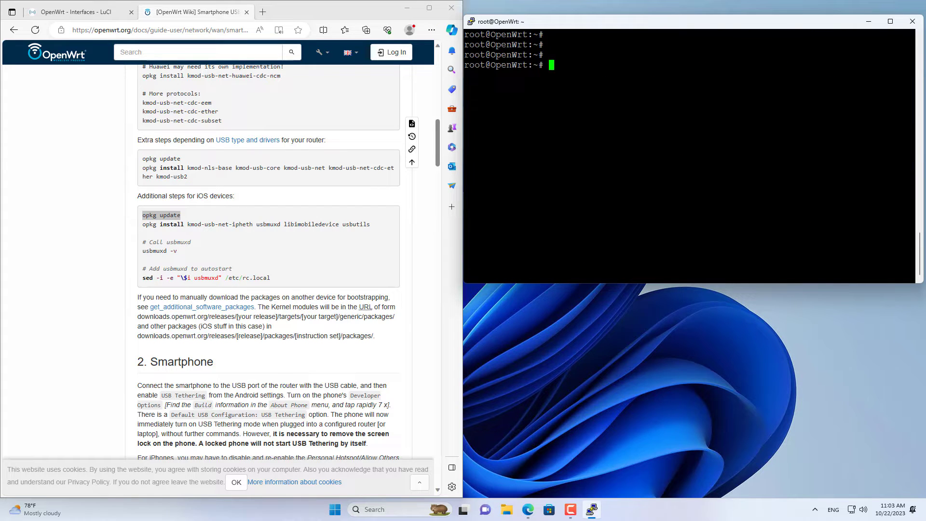
{"action": "left_click_drag", "start_coordinate": [185, 224], "coordinate": [371, 223]}
{"action": "type", "text": "usbmuxd -v"}
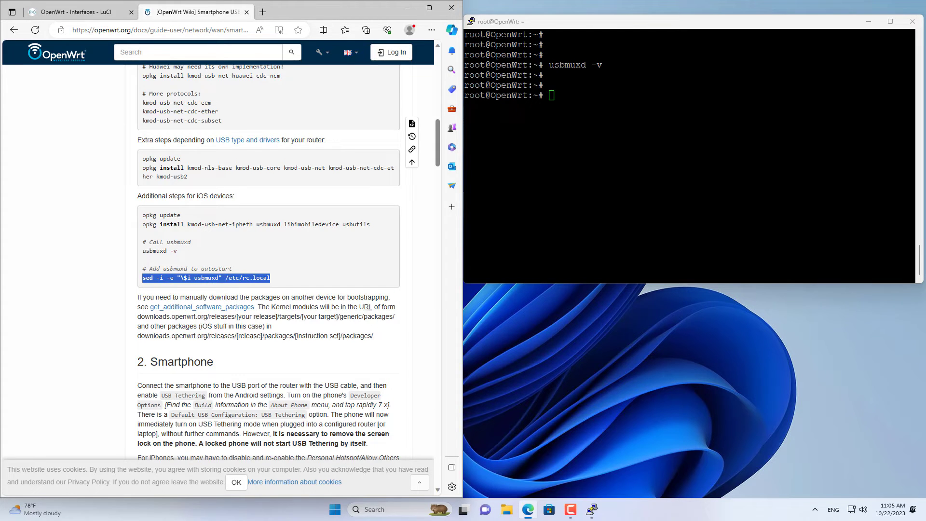
Step: Add usbmuxd to /etc/rc.local startup and maximize the wiki window
{"action": "type", "text": "sed -i -e \"\\$i usbmuxd\" /etc/rc.local"}
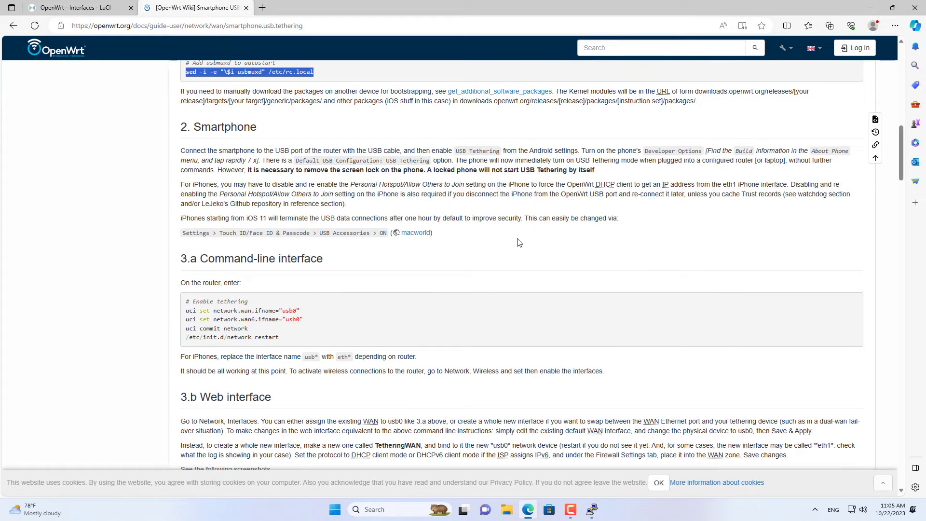
{"action": "double_click", "coordinate": [225, 127]}
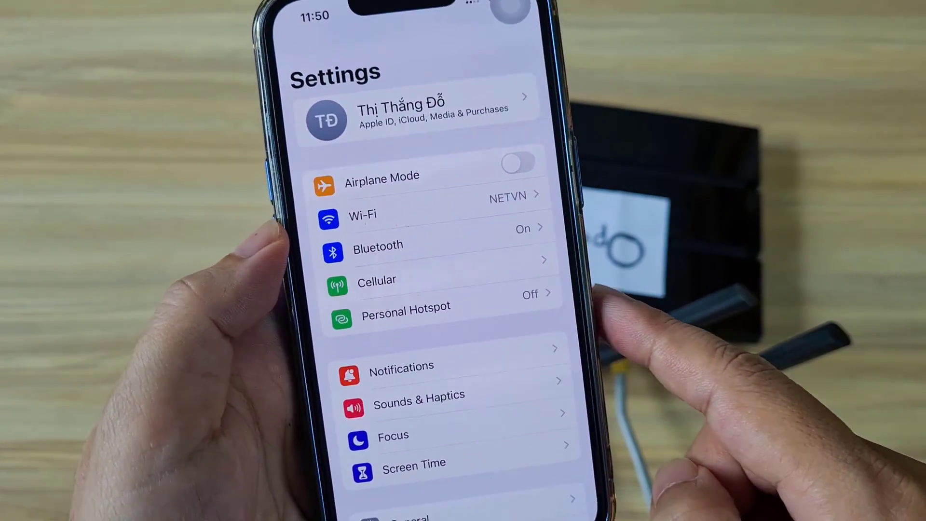
Step: In Personal Hotspot, turn on Allow Others to Join
{"action": "left_click", "coordinate": [406, 307]}
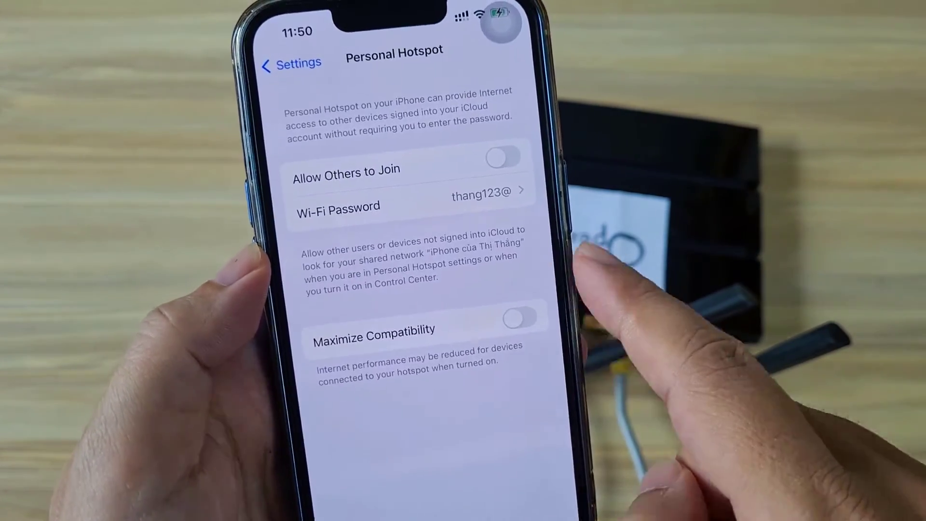
{"action": "left_click", "coordinate": [502, 156]}
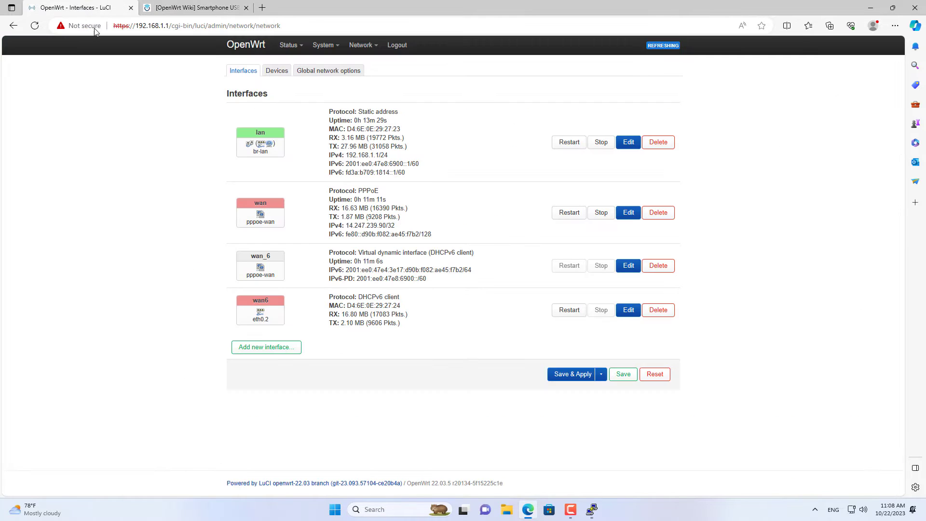
Step: Show the Devices list and refresh so the iPhone's eth2 device appears
{"action": "left_click", "coordinate": [276, 71]}
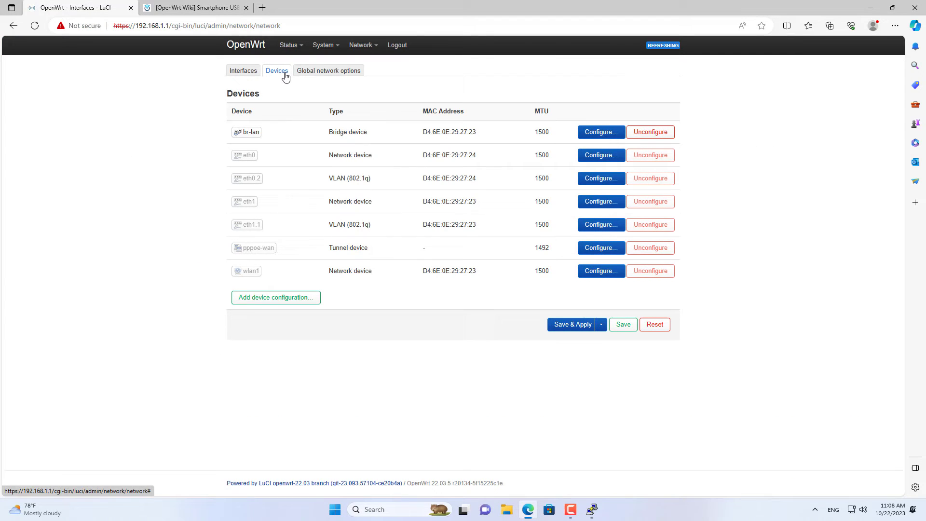
{"action": "mouse_move", "coordinate": [34, 25]}
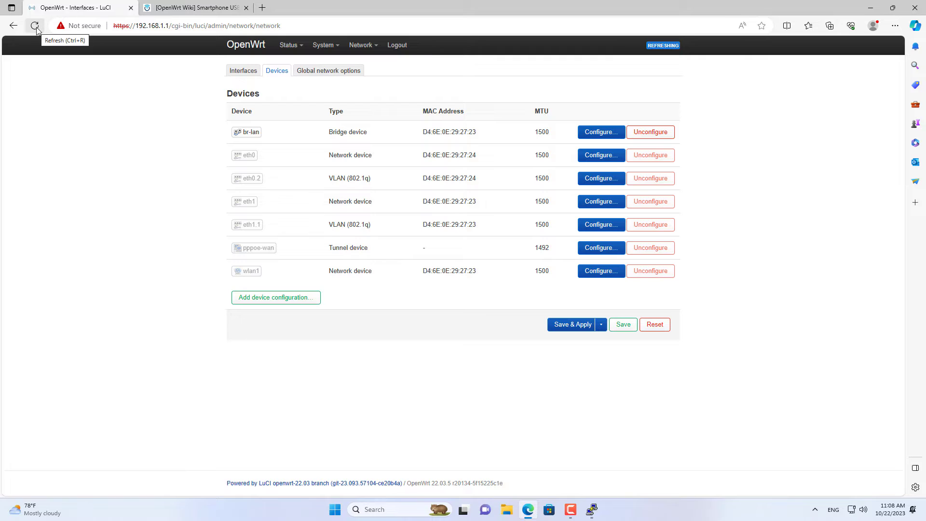
{"action": "left_click", "coordinate": [35, 26]}
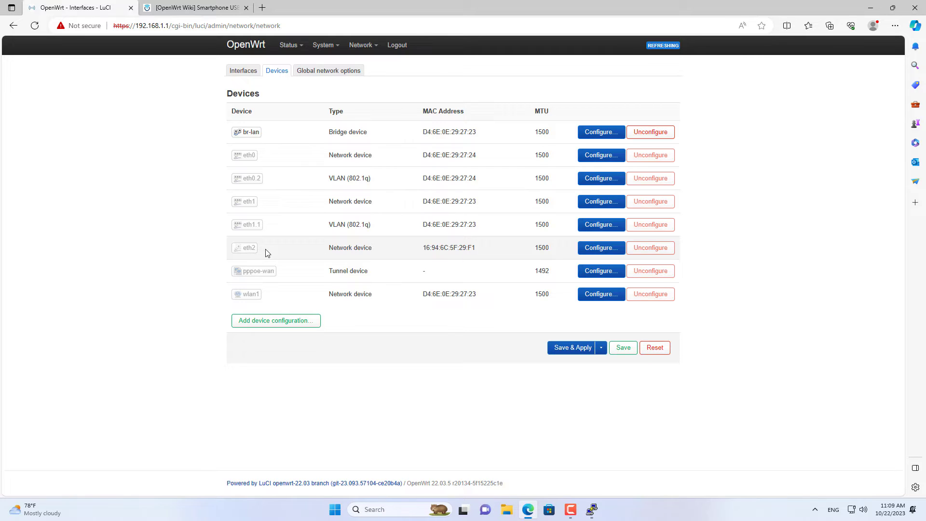
{"action": "mouse_move", "coordinate": [256, 253]}
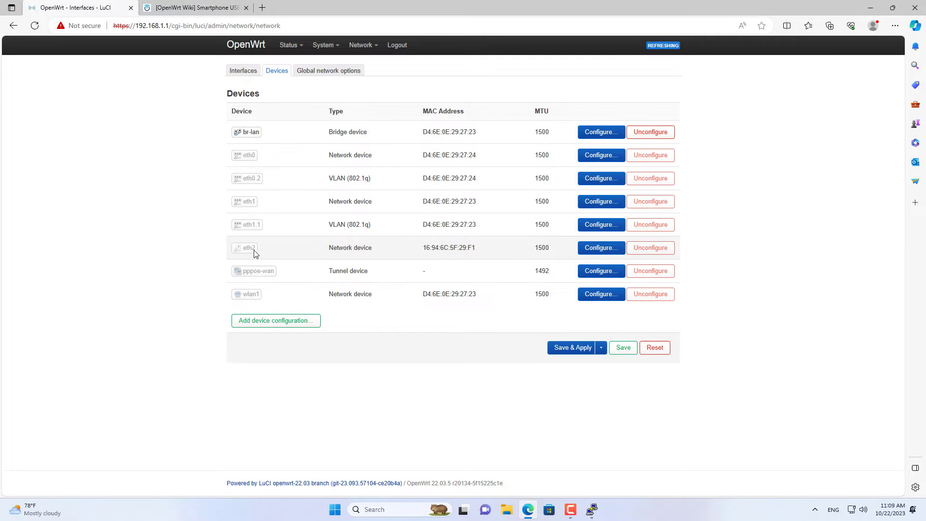
Step: Add a DHCP client interface named 'iphone' using device eth2
{"action": "left_click", "coordinate": [243, 71]}
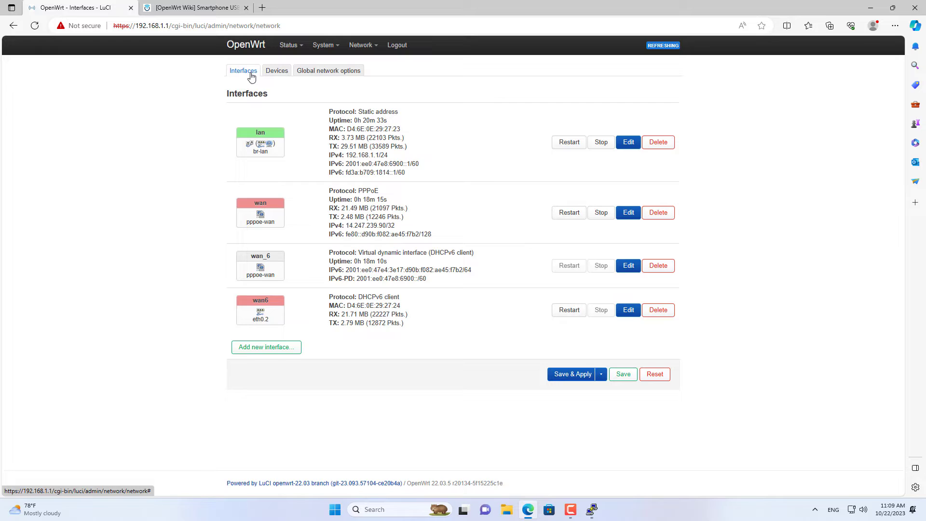
{"action": "left_click", "coordinate": [265, 347]}
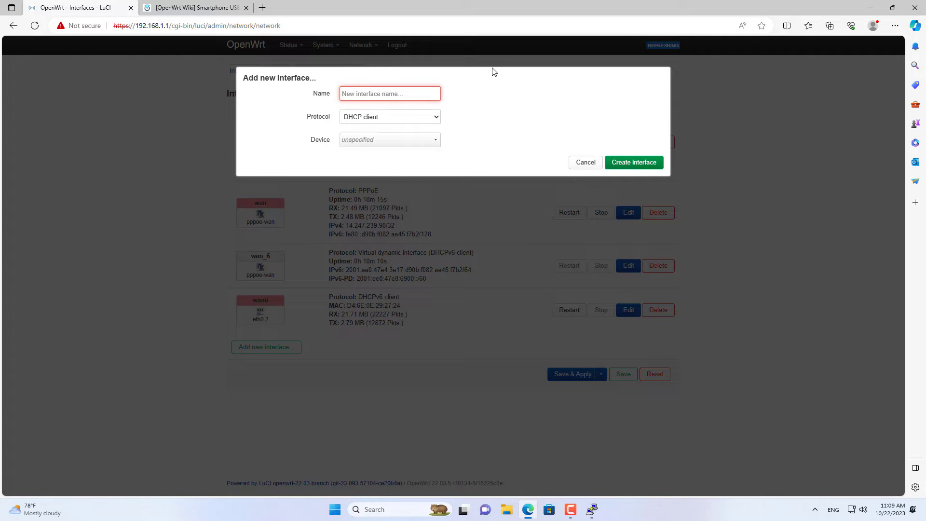
{"action": "type", "text": "iphone"}
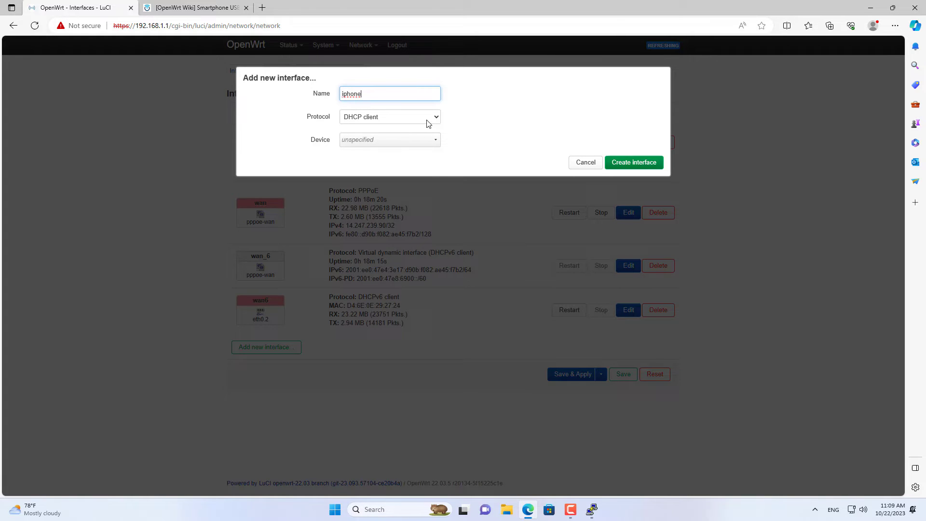
{"action": "left_click", "coordinate": [390, 139]}
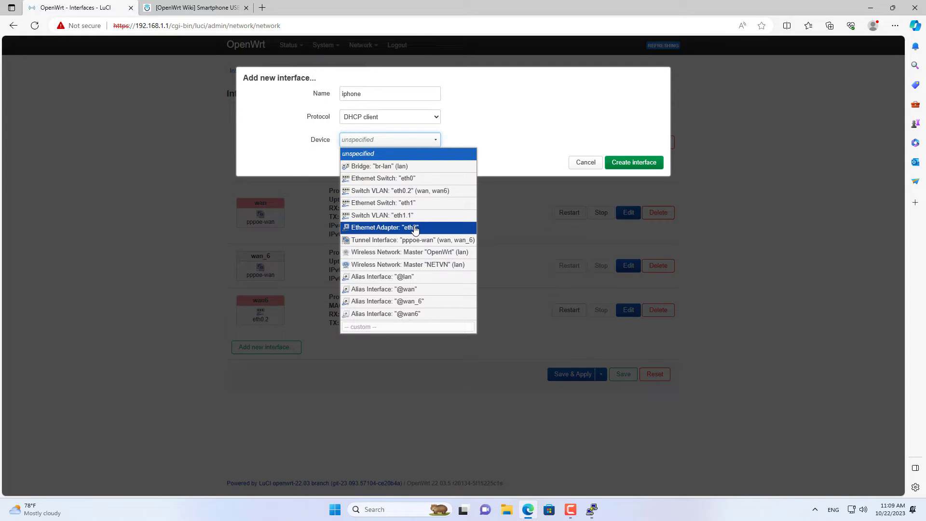
{"action": "left_click", "coordinate": [384, 226]}
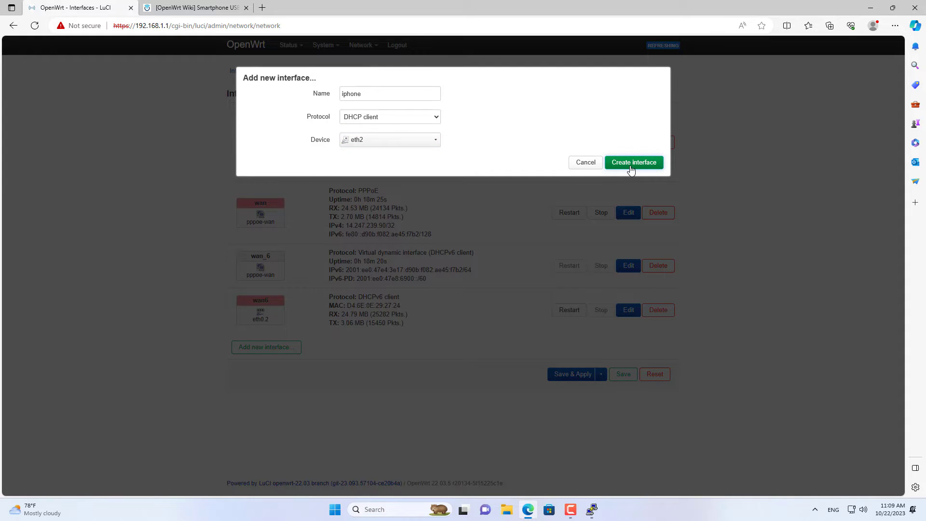
{"action": "left_click", "coordinate": [634, 162]}
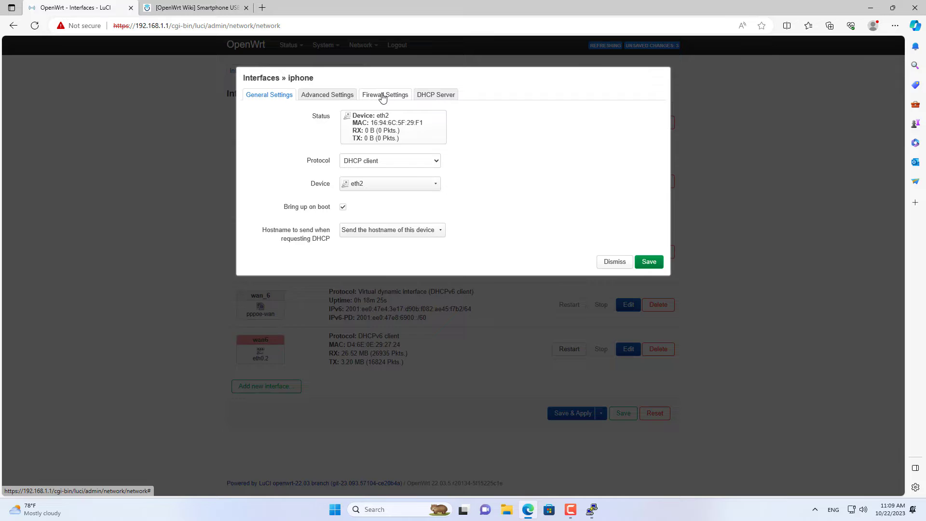
Step: Assign iphone to the wan firewall zone, save and apply, then reopen its settings
{"action": "left_click", "coordinate": [384, 94]}
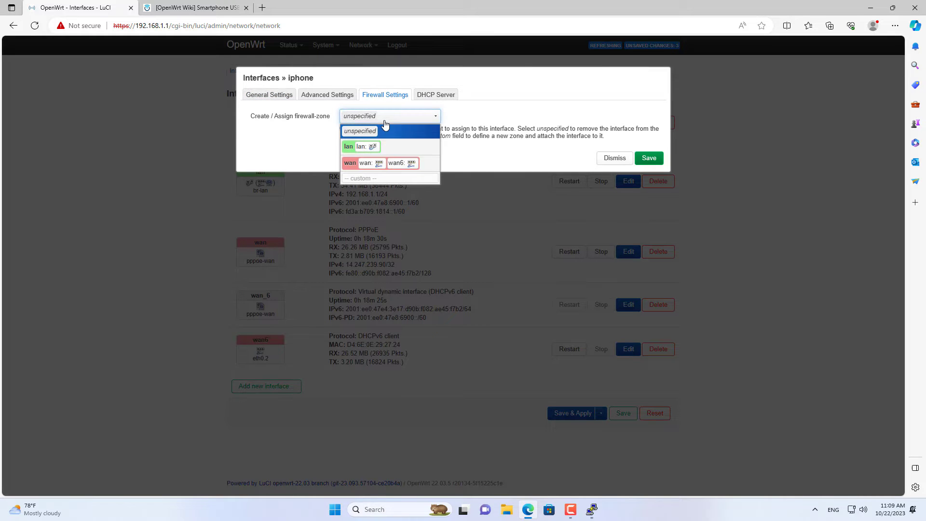
{"action": "left_click", "coordinate": [350, 163]}
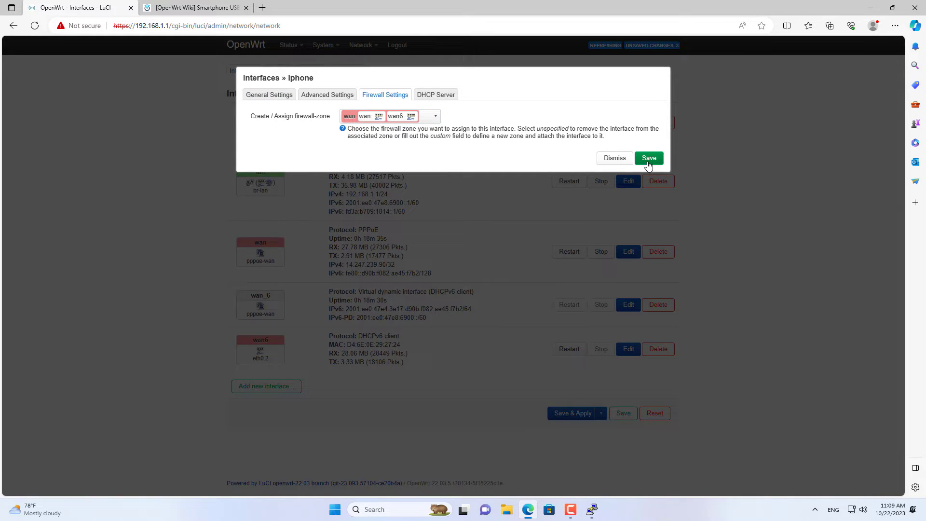
{"action": "left_click", "coordinate": [649, 157]}
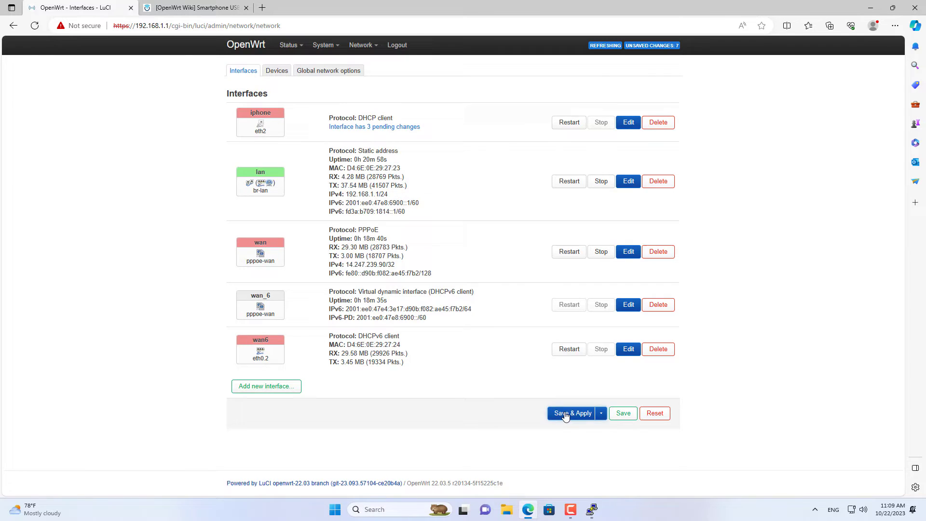
{"action": "left_click", "coordinate": [572, 413]}
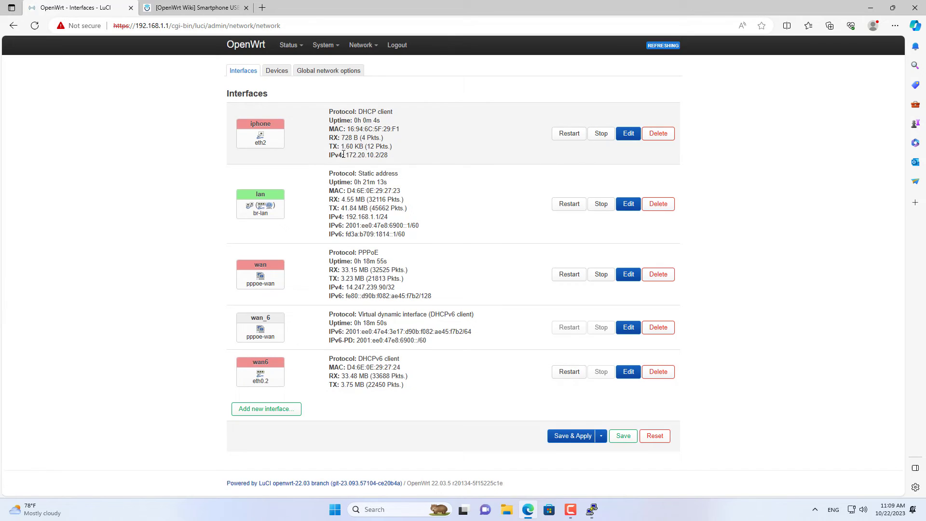
{"action": "mouse_move", "coordinate": [400, 147]}
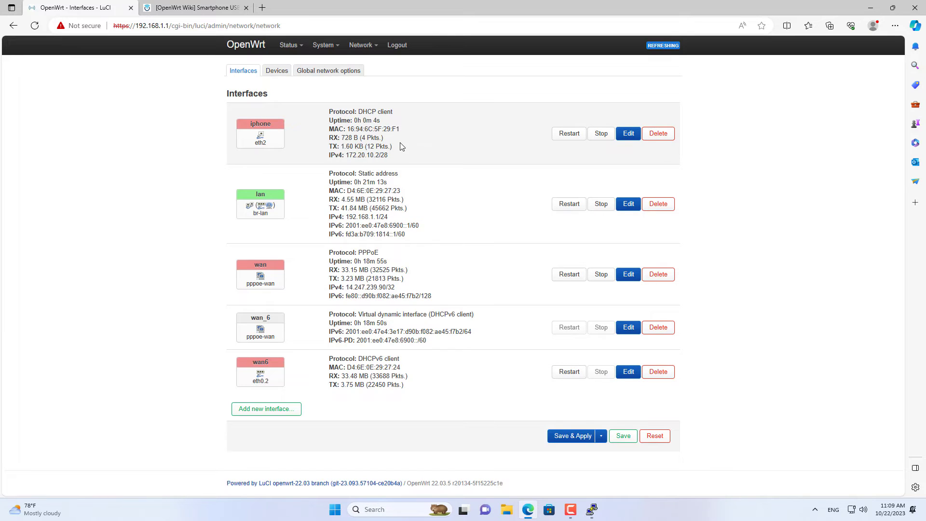
{"action": "left_click", "coordinate": [629, 133]}
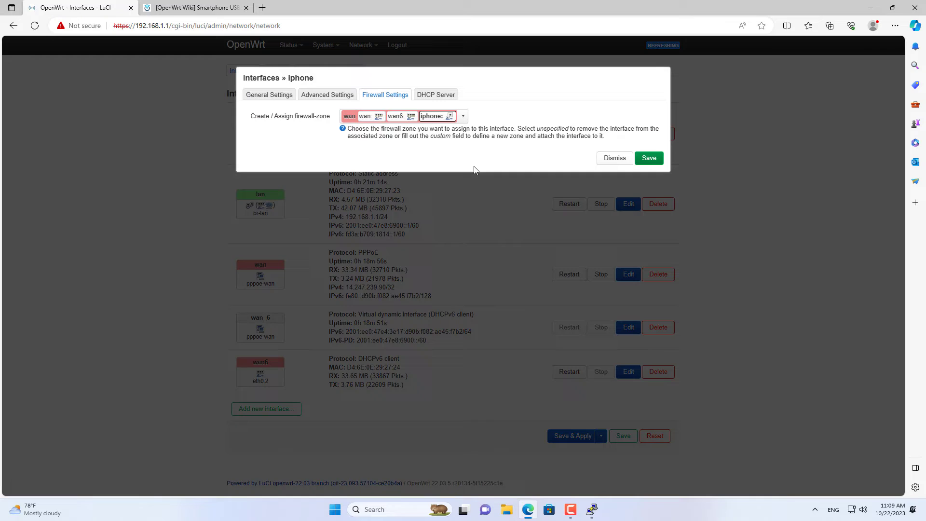
Step: Enter gateway metric 10 for the iphone interface and move on to editing wan
{"action": "left_click", "coordinate": [327, 95]}
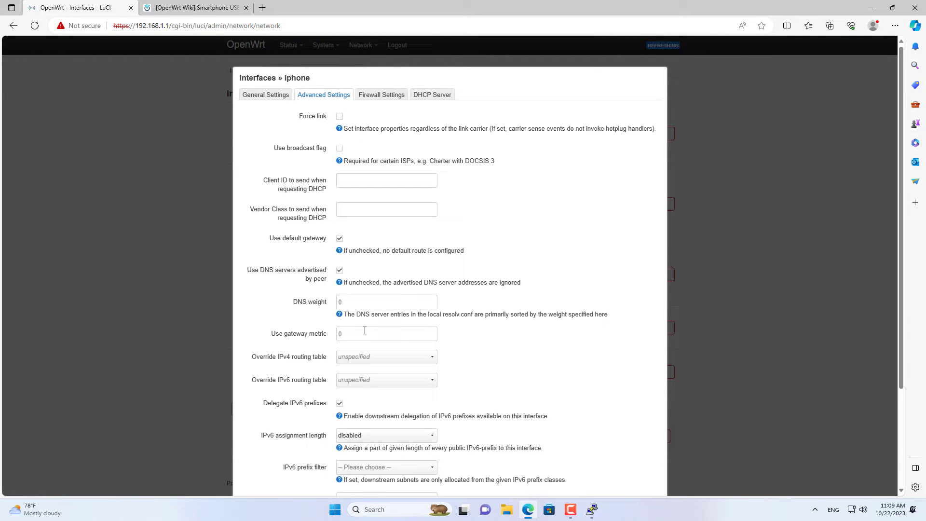
{"action": "type", "text": "10"}
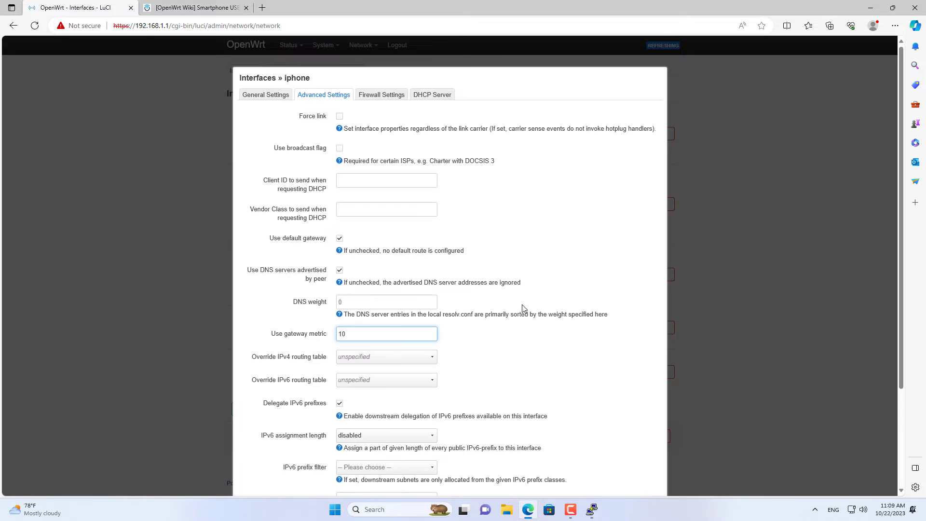
{"action": "scroll", "scroll_direction": "down", "scroll_amount": 3}
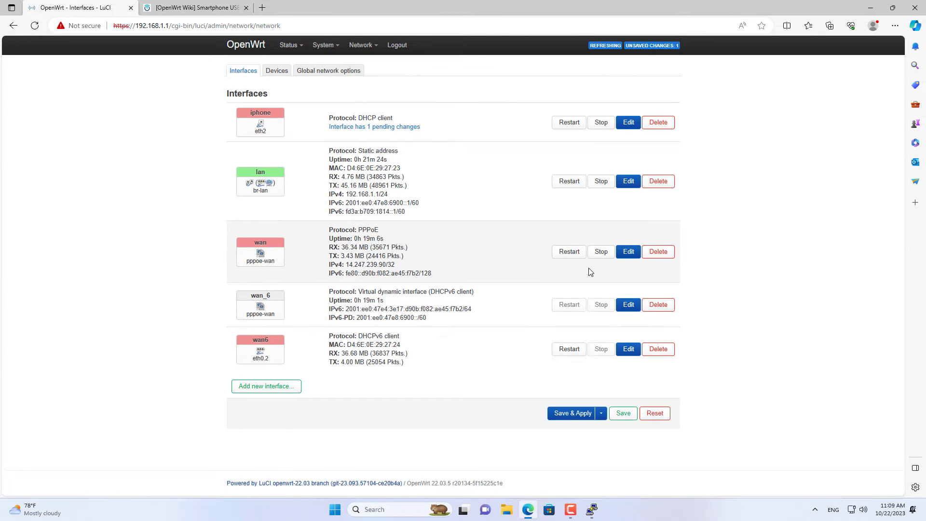
{"action": "left_click", "coordinate": [628, 251]}
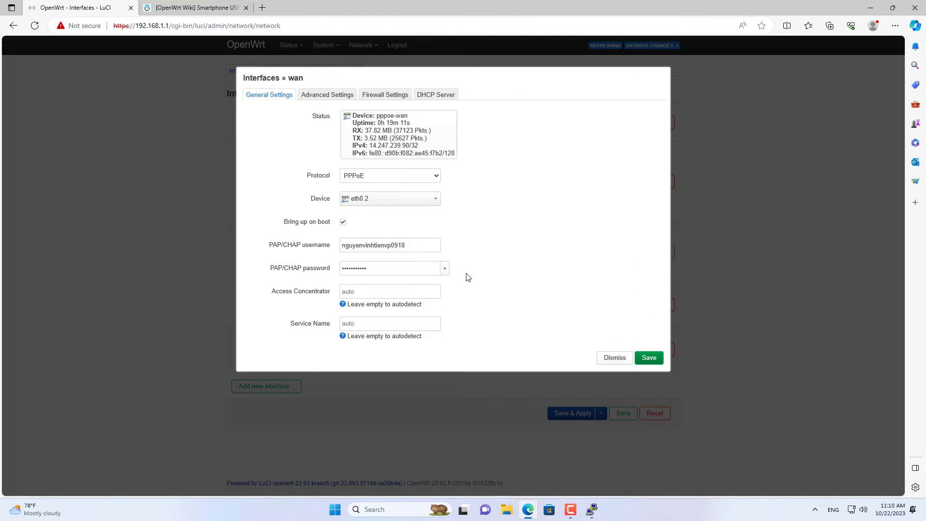
Step: Set the wan interface's gateway metric to 20, save, and apply all pending changes
{"action": "left_click", "coordinate": [323, 95]}
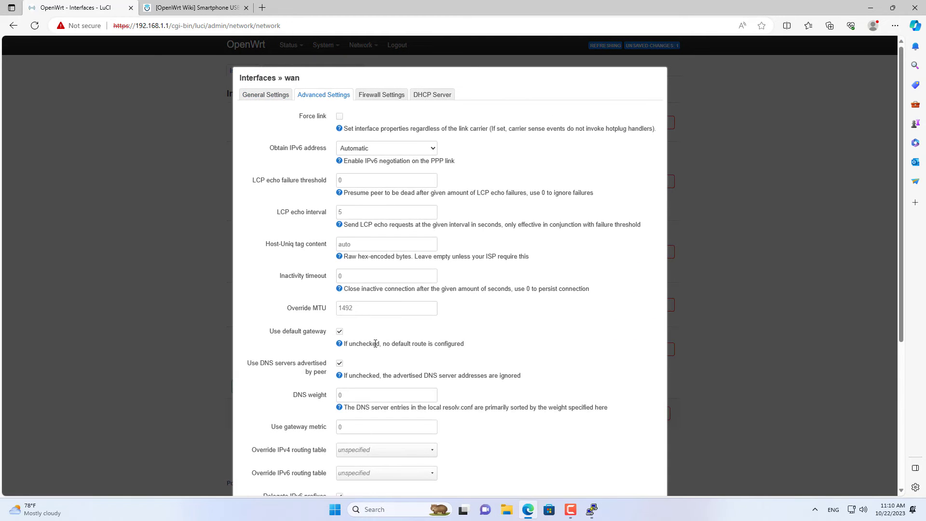
{"action": "left_click", "coordinate": [386, 426]}
{"action": "type", "text": "20"}
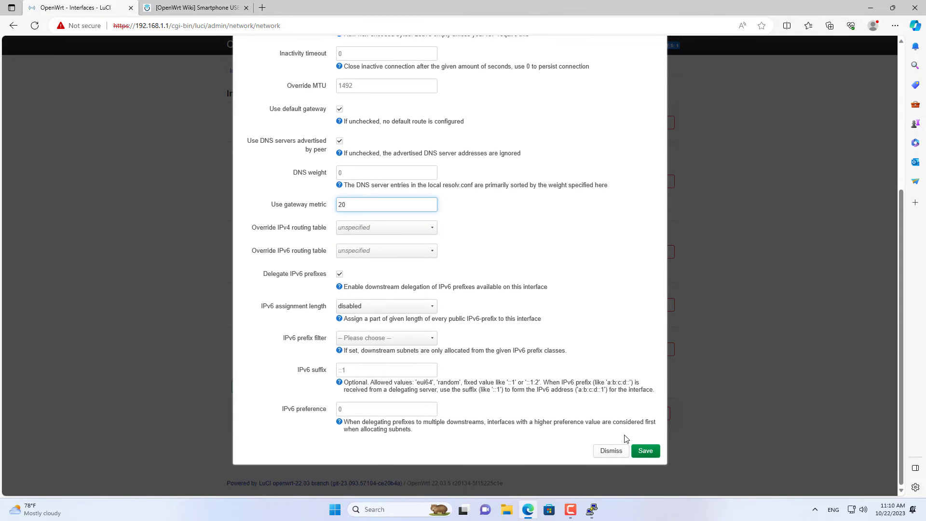
{"action": "left_click", "coordinate": [645, 451]}
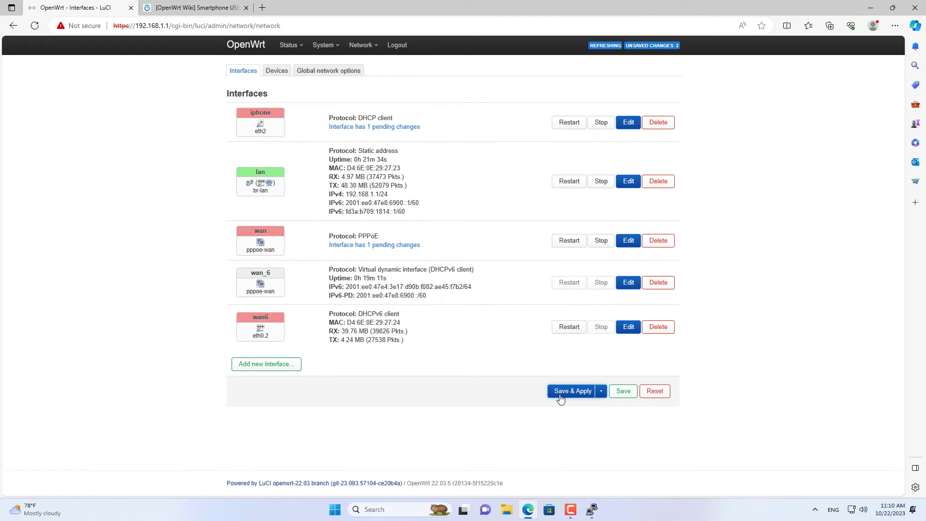
{"action": "left_click", "coordinate": [571, 390]}
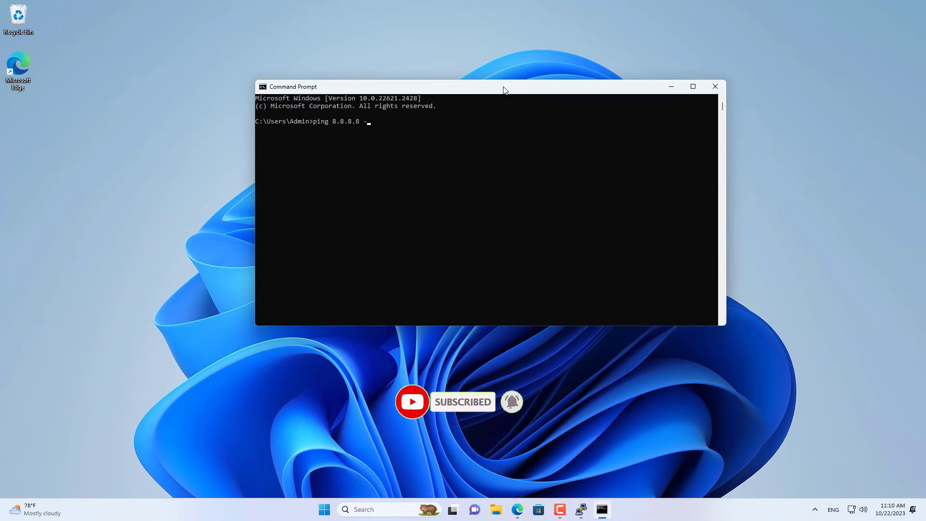
Step: Run a continuous ping to 8.8.8.8 in Command Prompt
{"action": "key", "text": "Enter"}
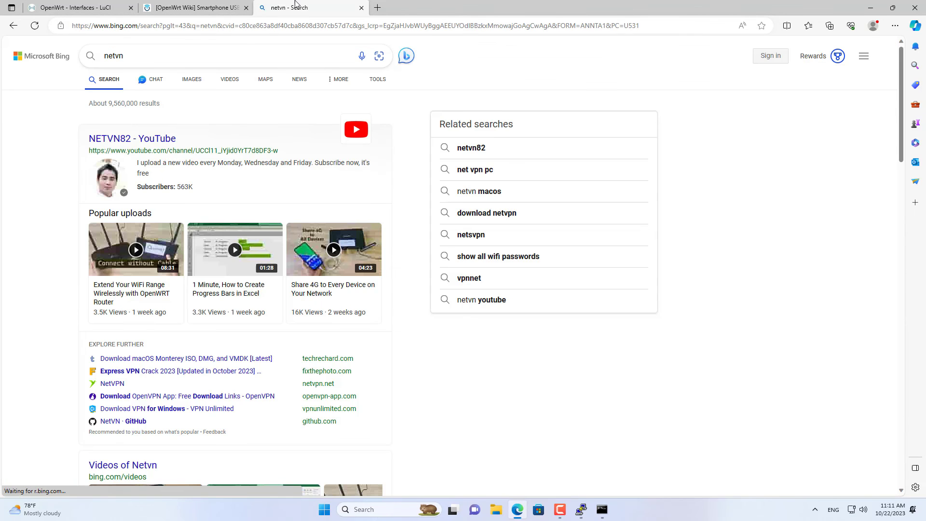
Step: Open the NETVN82 YouTube channel from the search results and show its Videos tab
{"action": "left_click", "coordinate": [131, 138]}
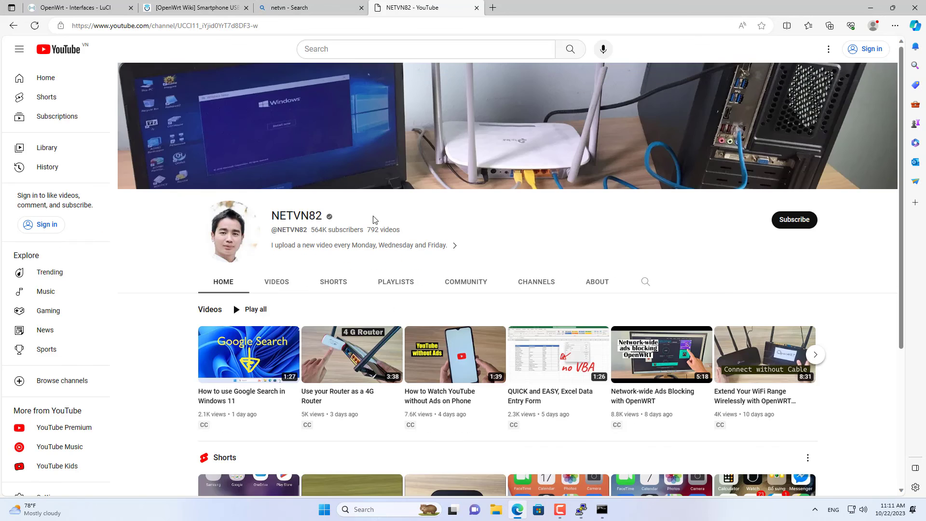
{"action": "left_click", "coordinate": [277, 281]}
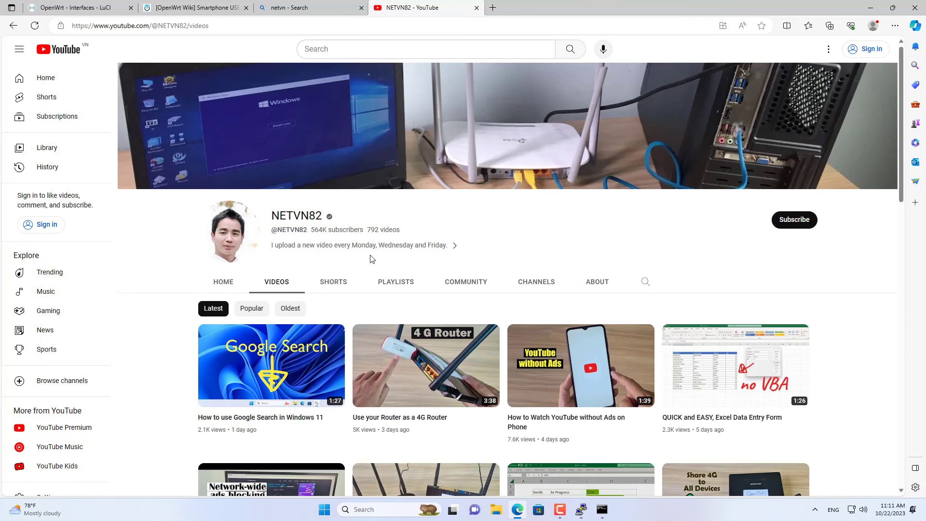